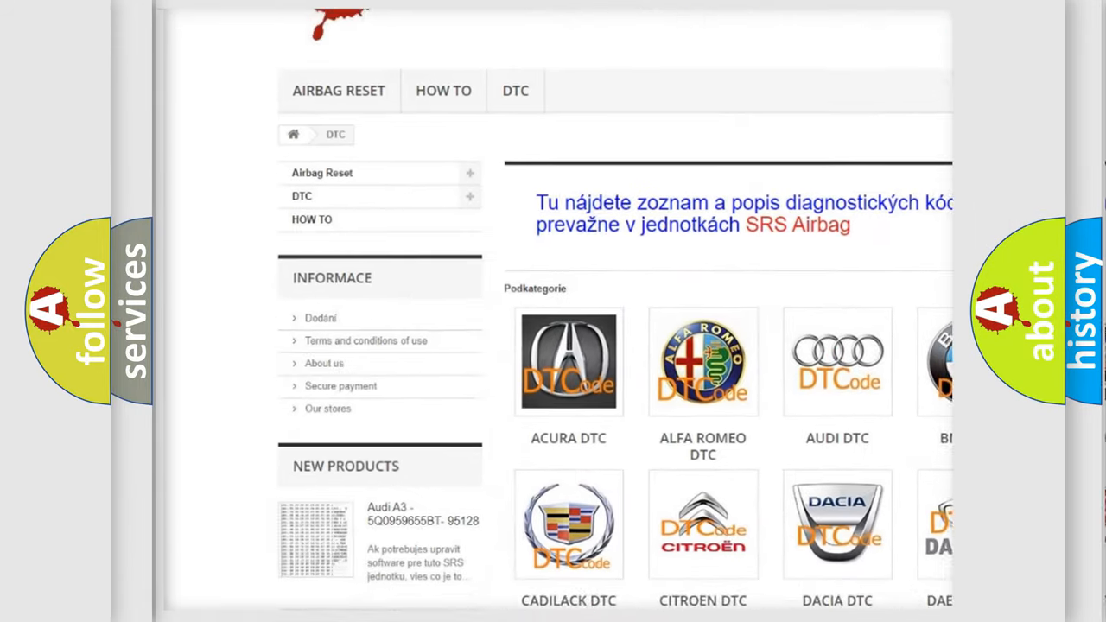
Step: Advance the B18B8 slide to show the Cause: EVAP leak pump pressure sensor below 0.7 V
scroll("down", 3)
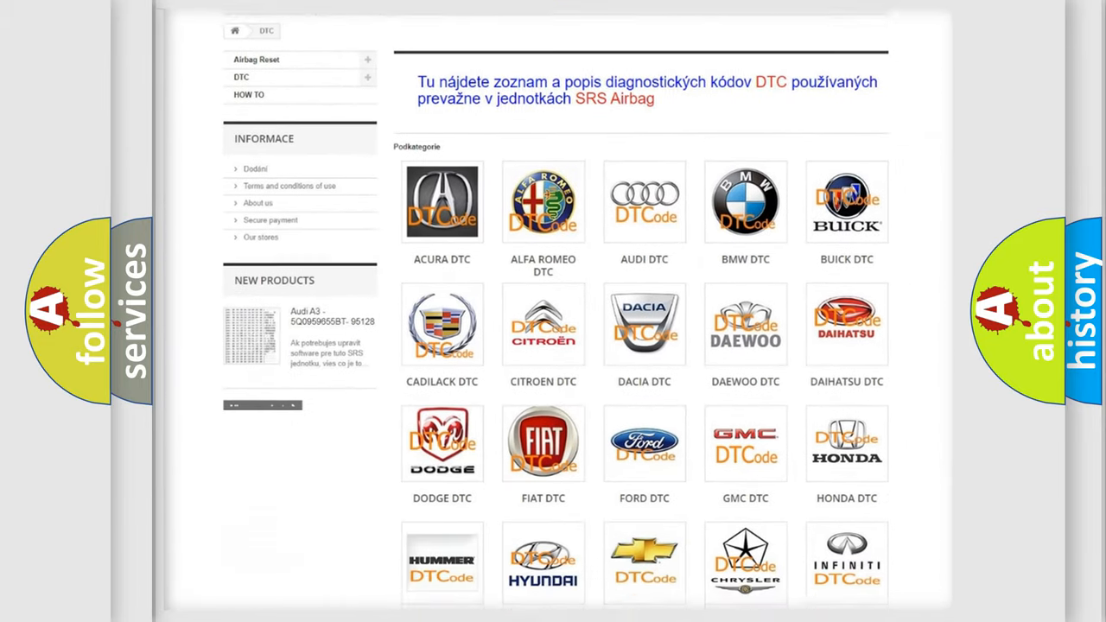
scroll("down", 3)
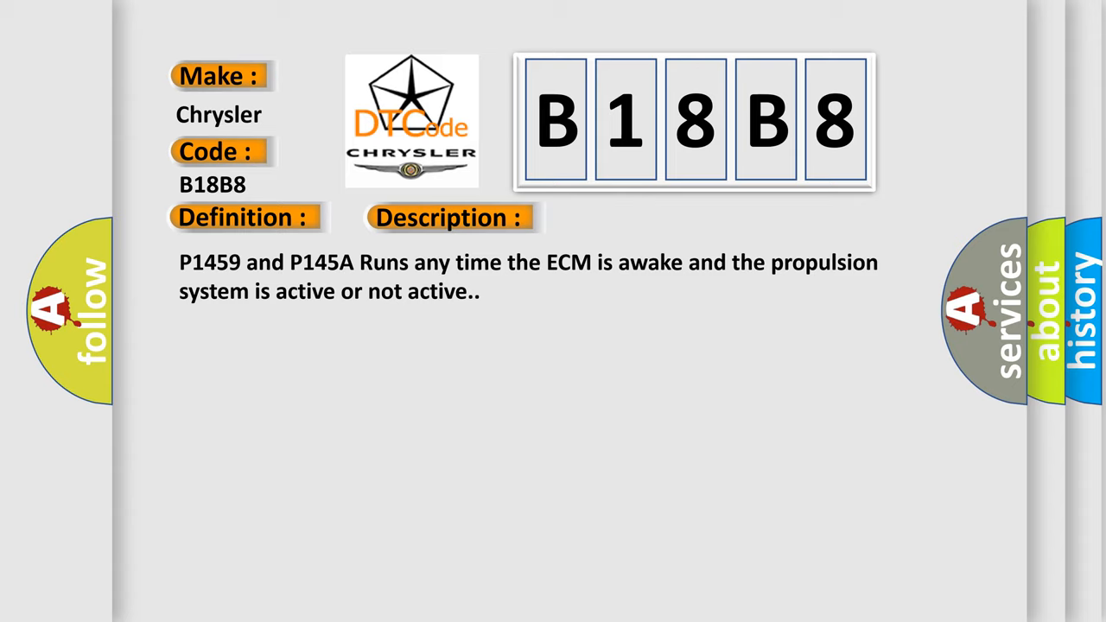
left_click(633, 216)
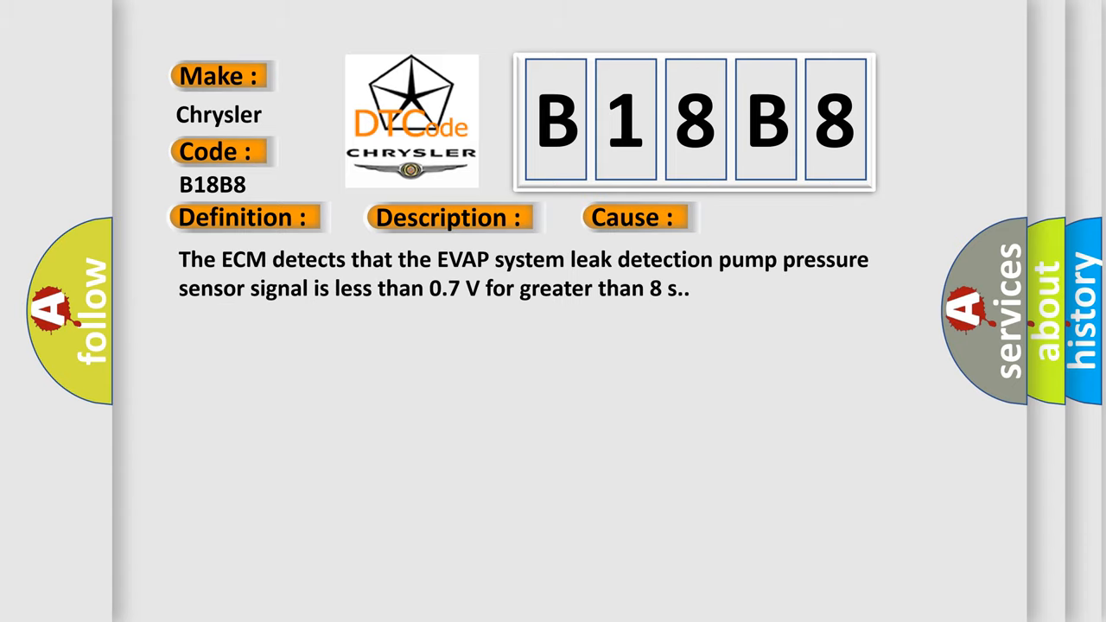